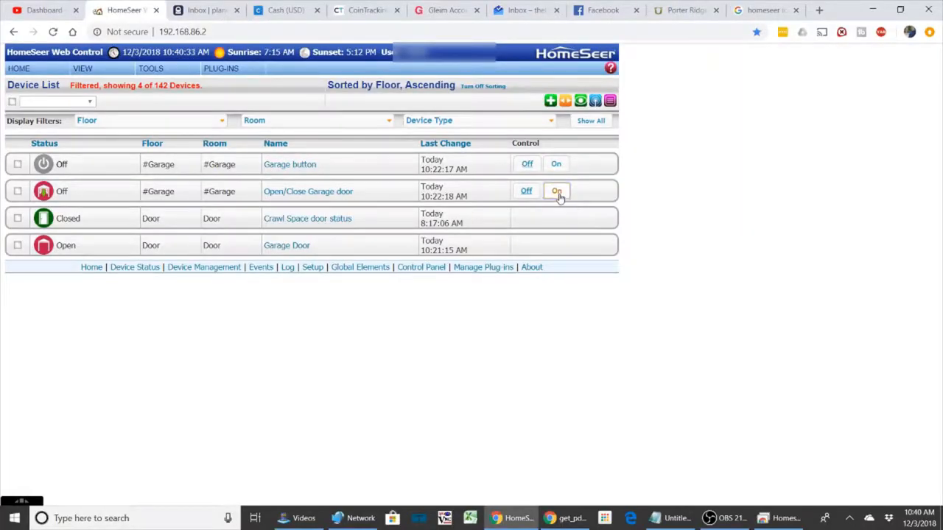
- Toggle the Open/Close Garage door device On, then back Off
left_click(556, 191)
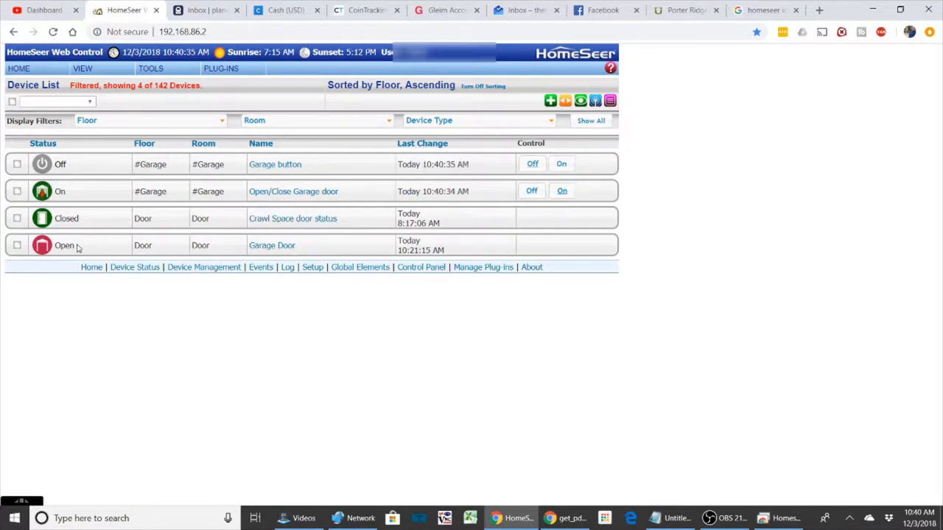
left_click(531, 190)
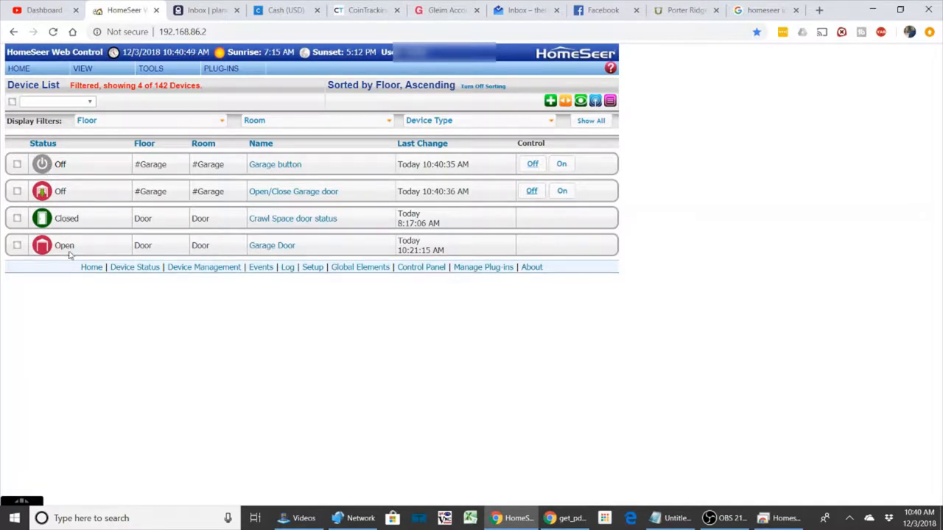
mouse_move(94, 246)
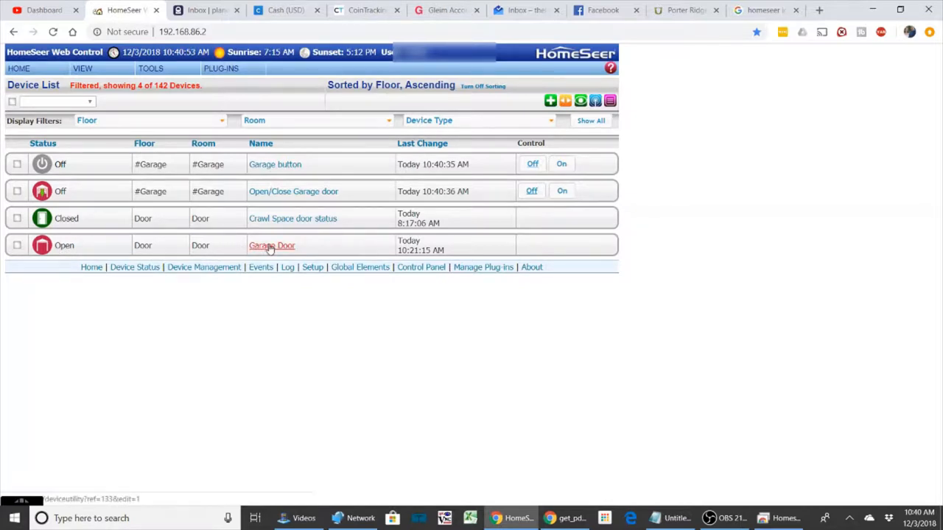
- Open the Garage Door device's Status Graphics table showing the Closed and Open images
left_click(271, 245)
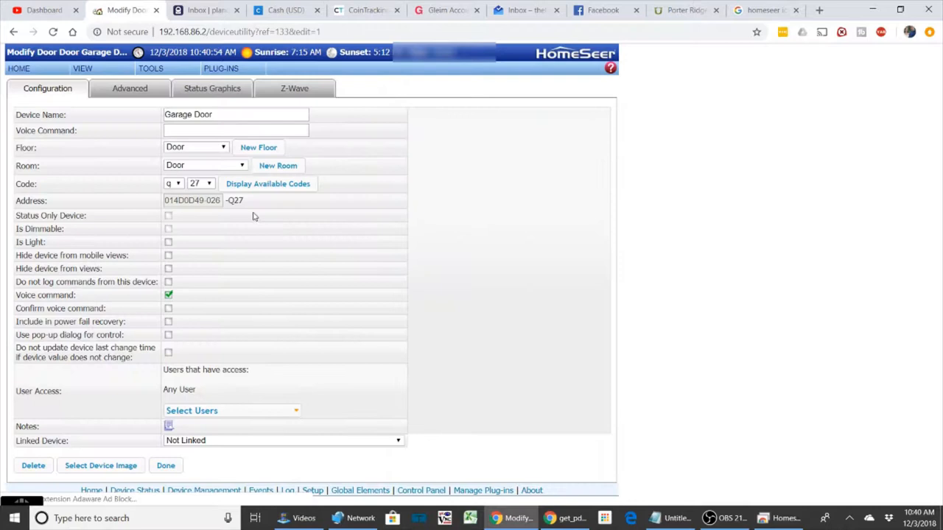
left_click(211, 89)
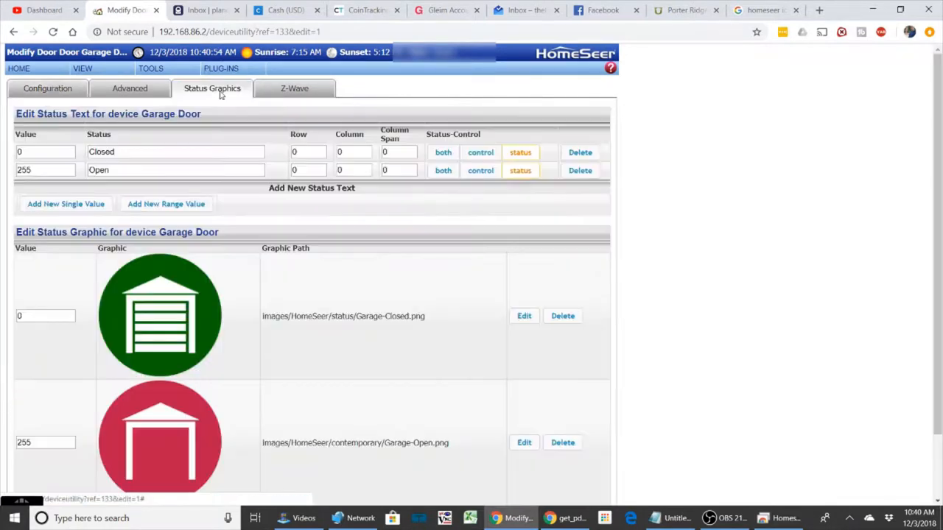
scroll("down", 3)
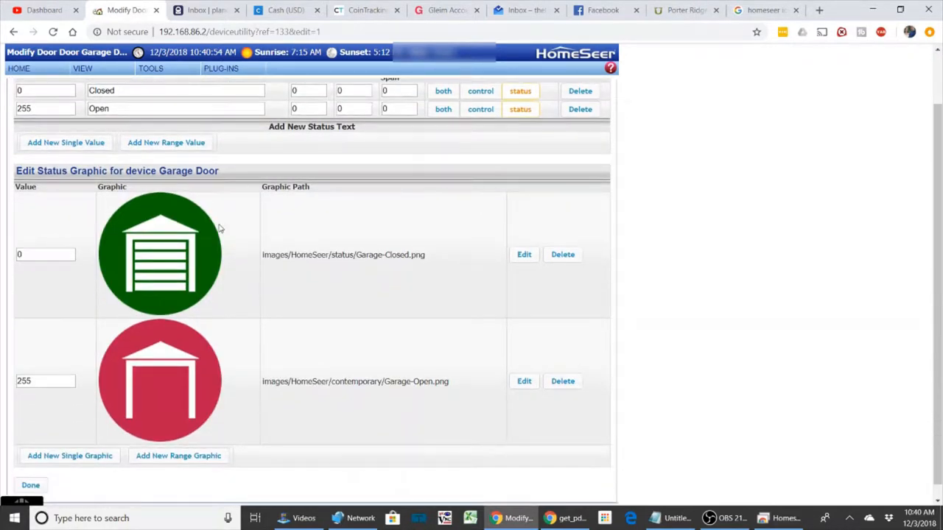
mouse_move(536, 267)
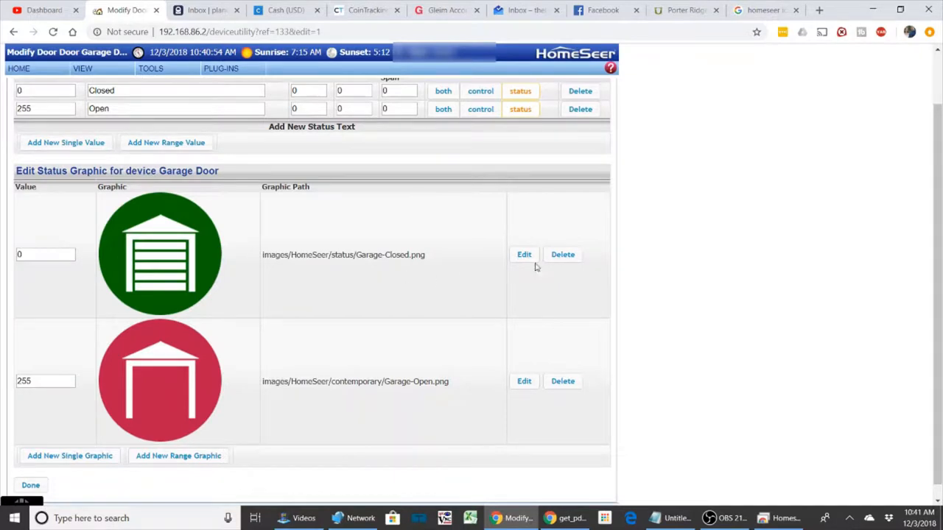
mouse_move(454, 265)
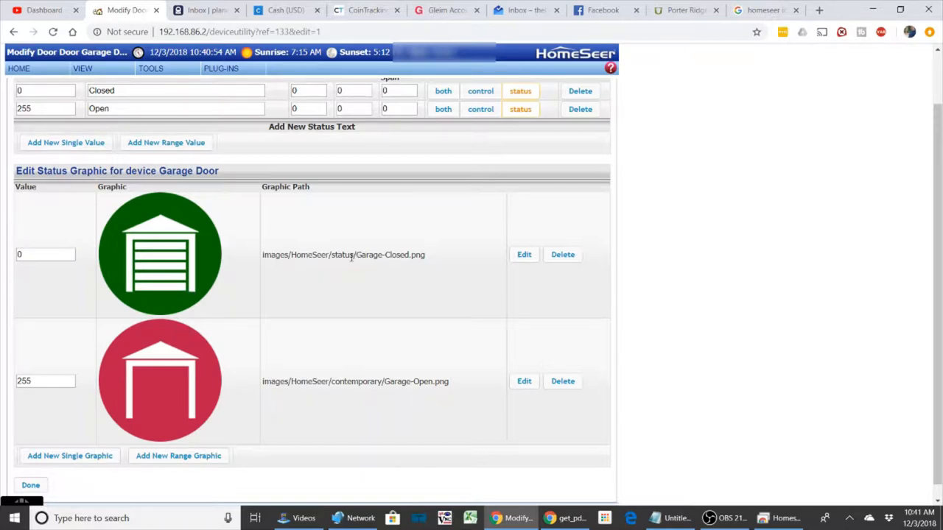
mouse_move(368, 265)
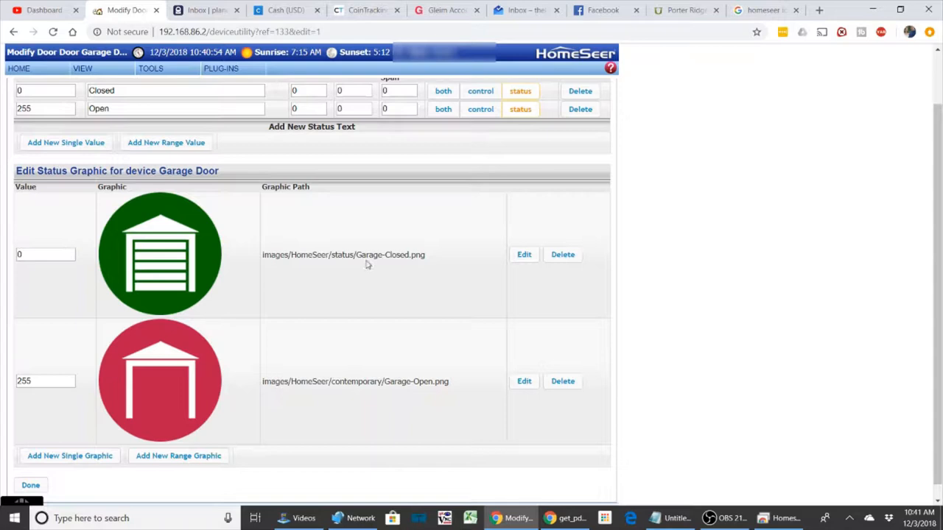
mouse_move(416, 306)
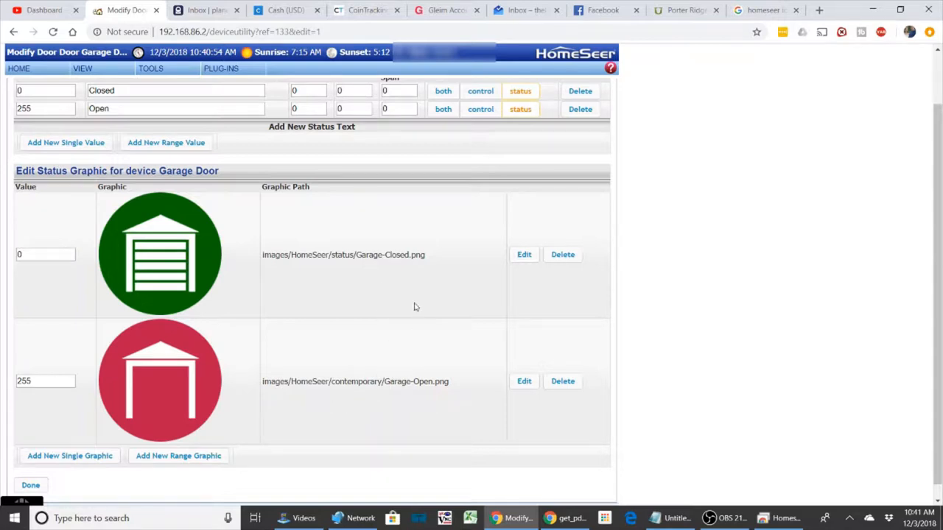
mouse_move(371, 263)
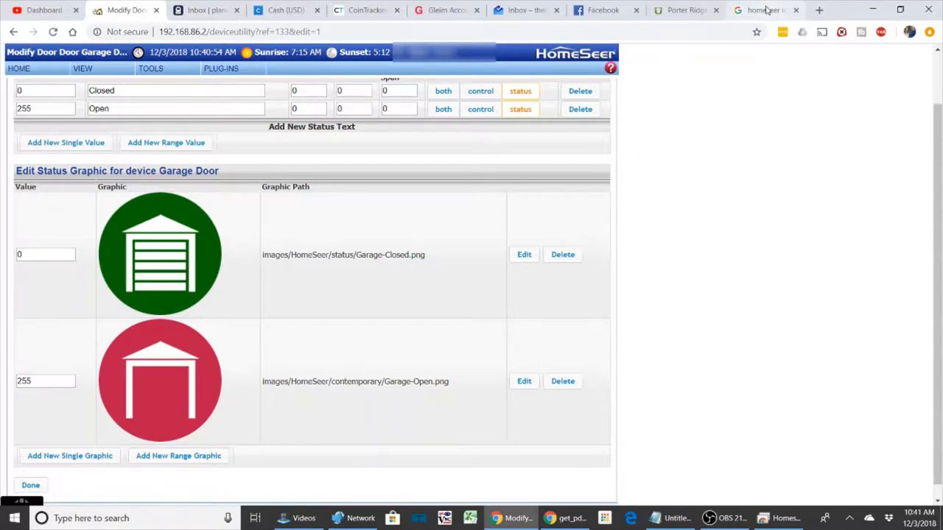
- Browse Google Images results for 'homeseer icons'
left_click(770, 9)
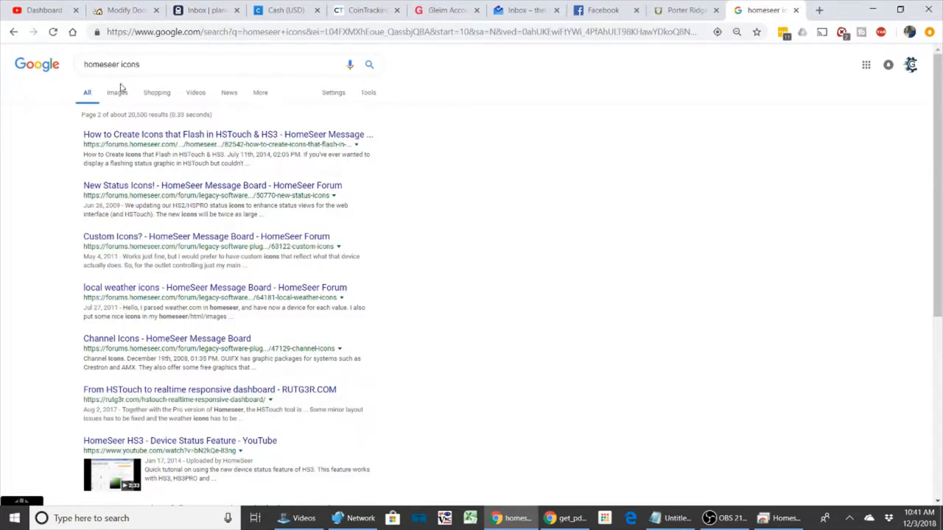
left_click(115, 92)
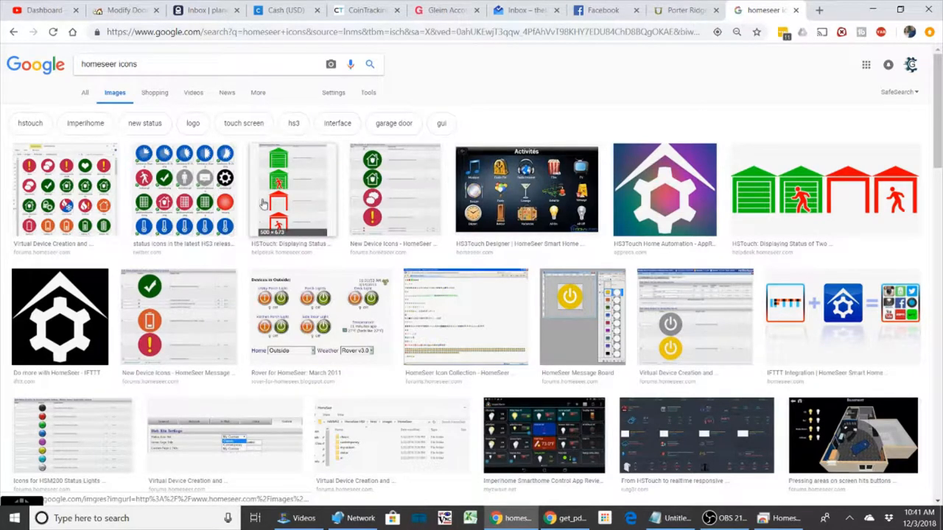
mouse_move(225, 222)
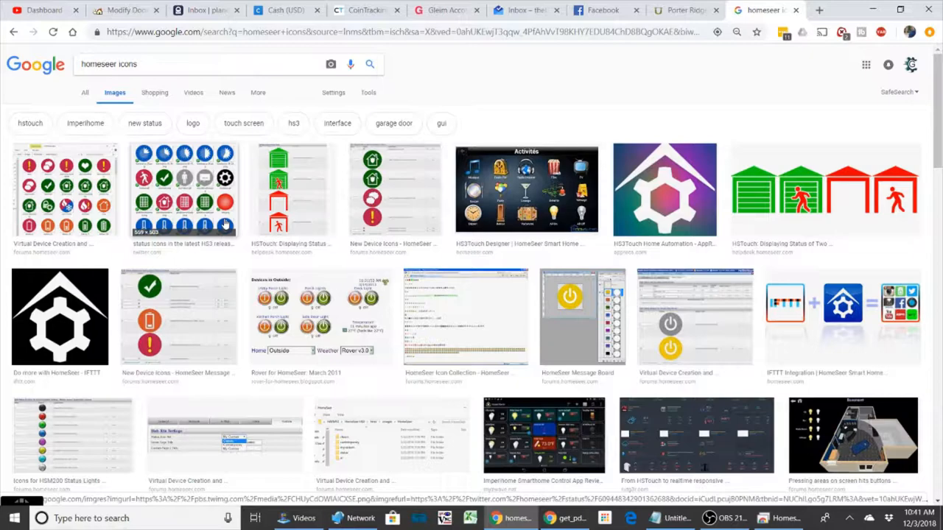
scroll("down", 3)
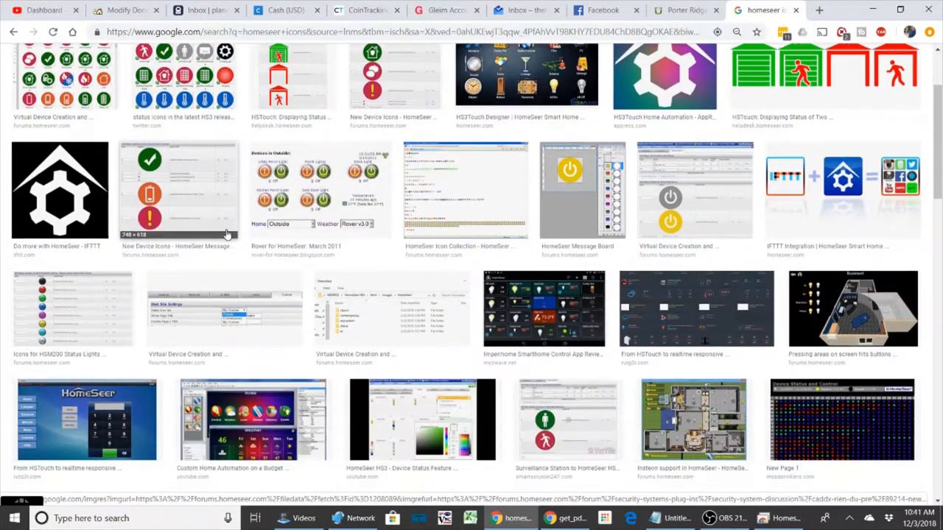
scroll("down", 3)
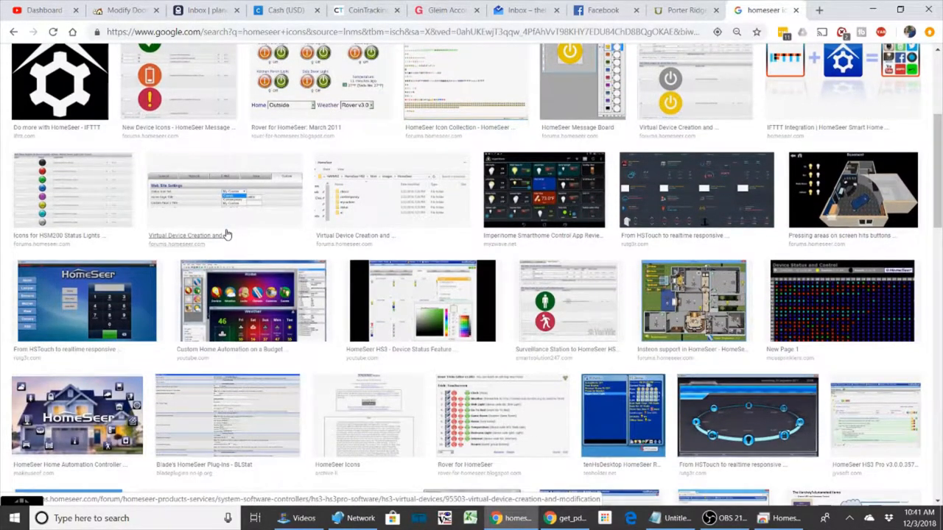
scroll("down", 3)
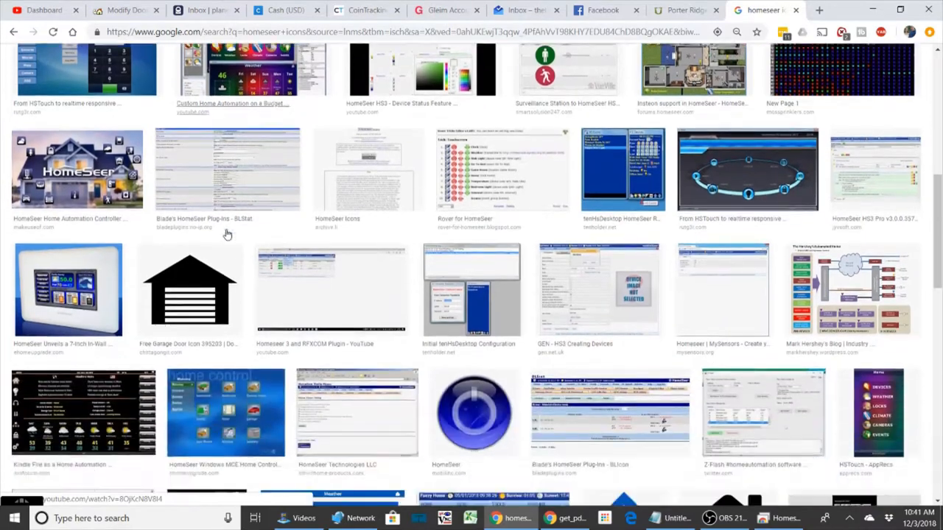
scroll("down", 3)
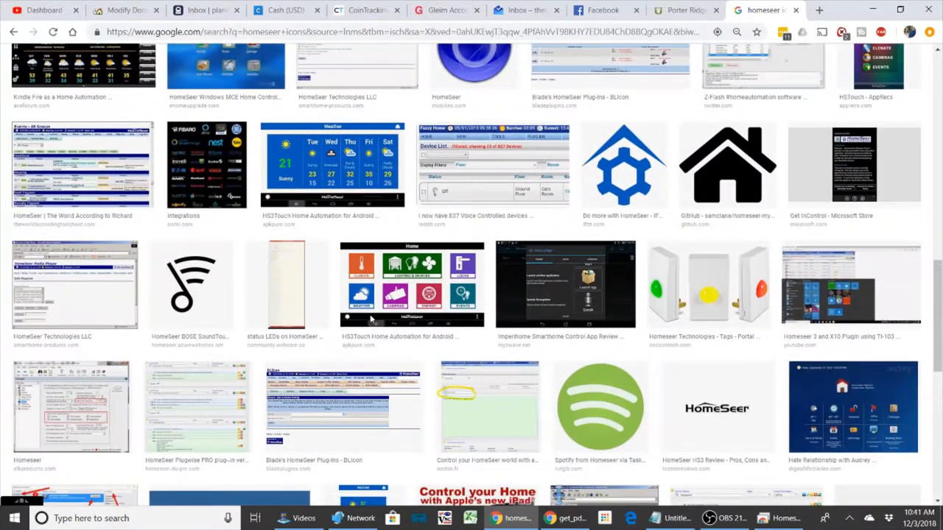
scroll("down", 3)
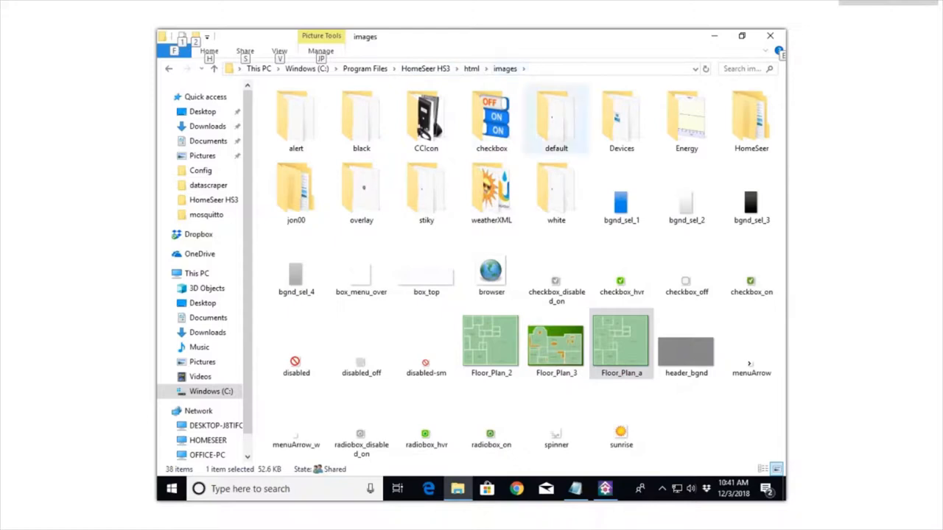
mouse_move(621, 118)
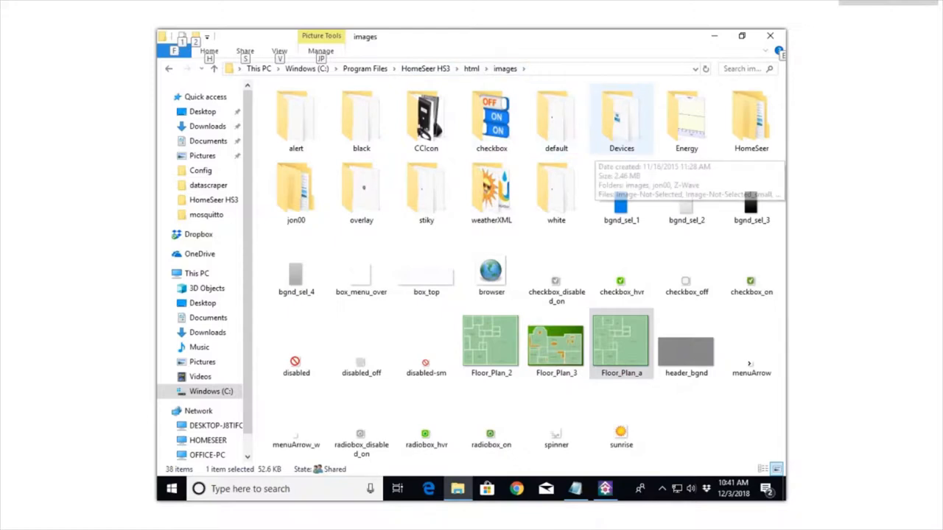
left_click(556, 280)
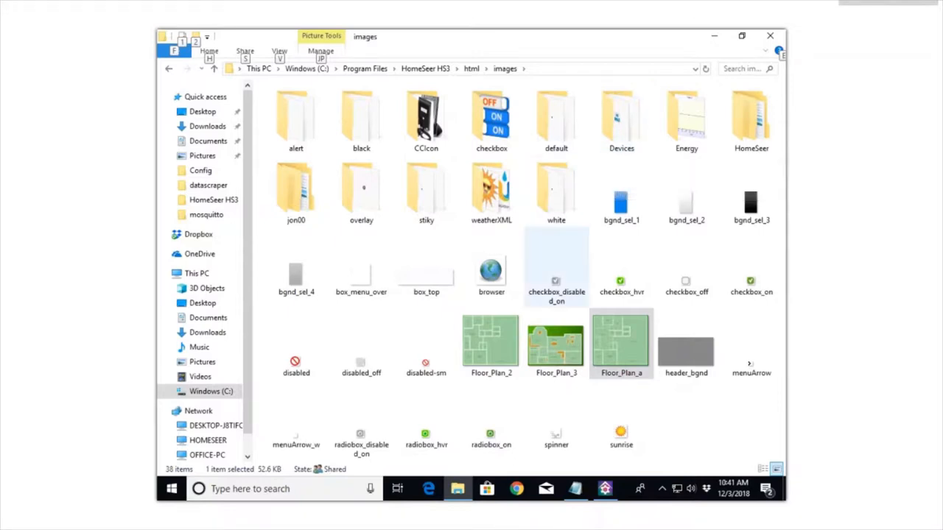
mouse_move(556, 268)
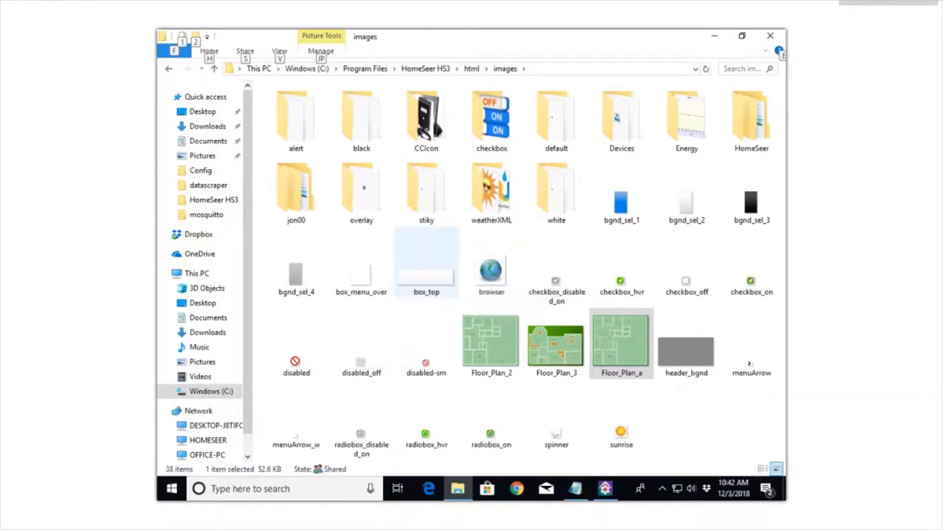
left_click(295, 420)
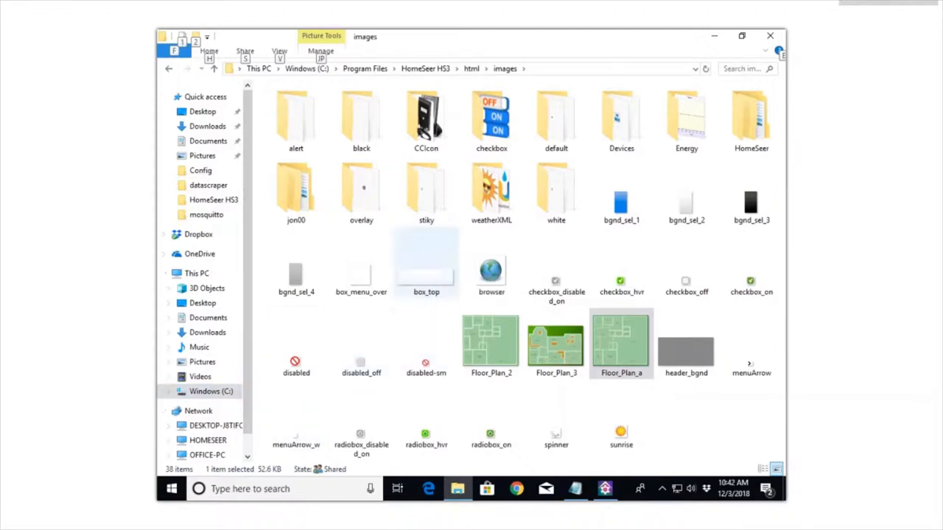
mouse_move(491, 188)
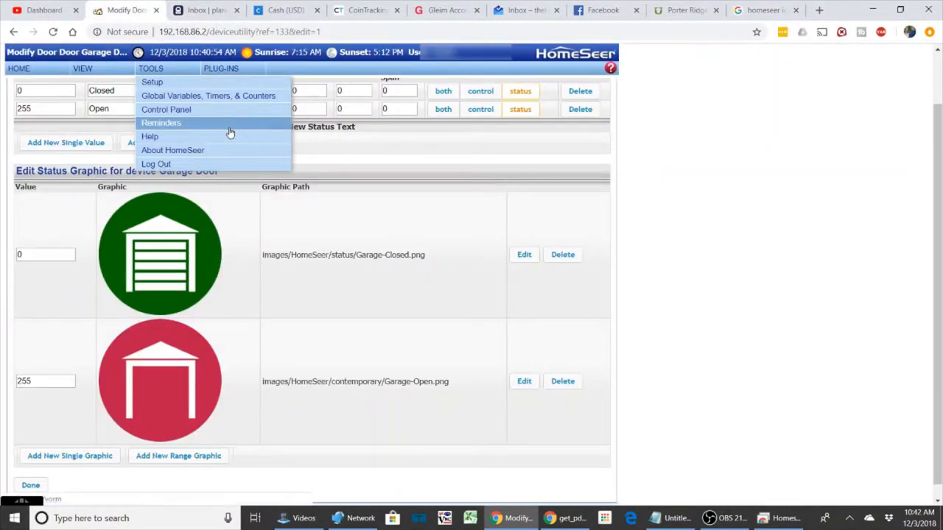
mouse_move(356, 301)
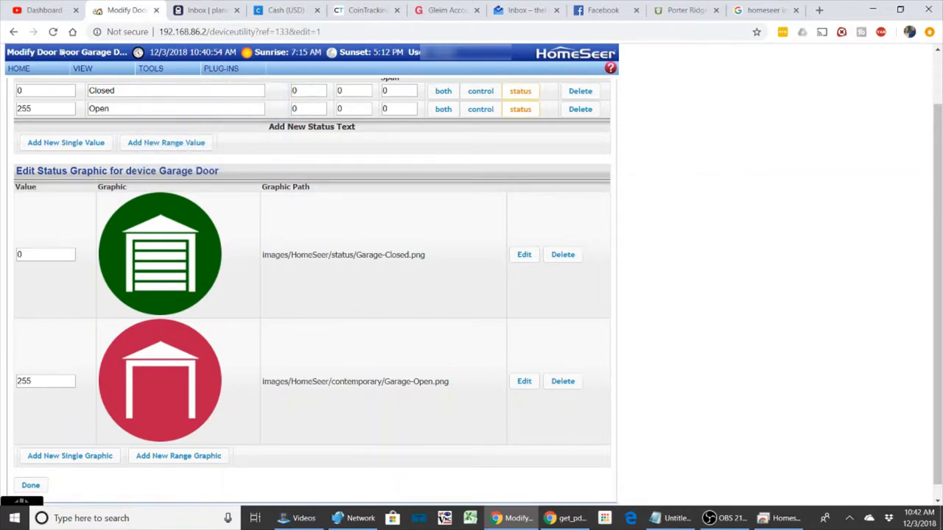
- Exit the Garage Door page and clear the Floor filter to list all devices
left_click(30, 485)
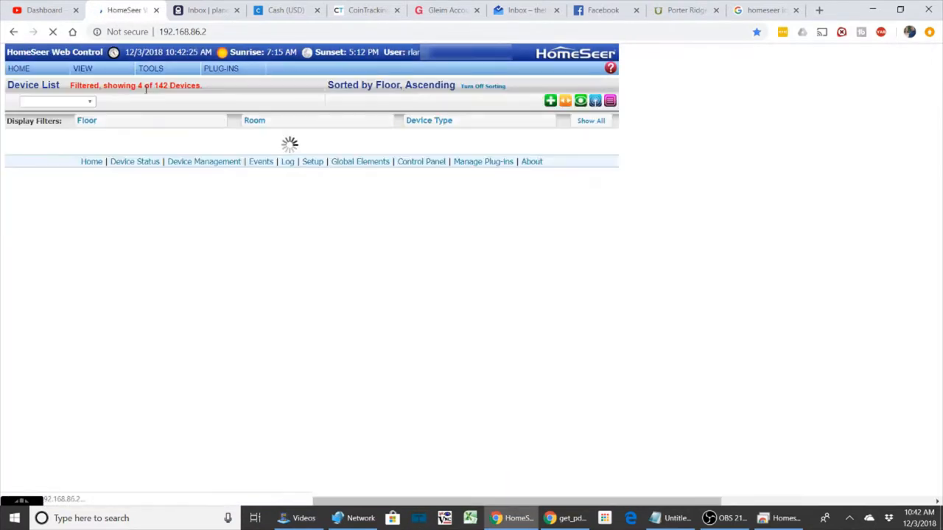
left_click(151, 68)
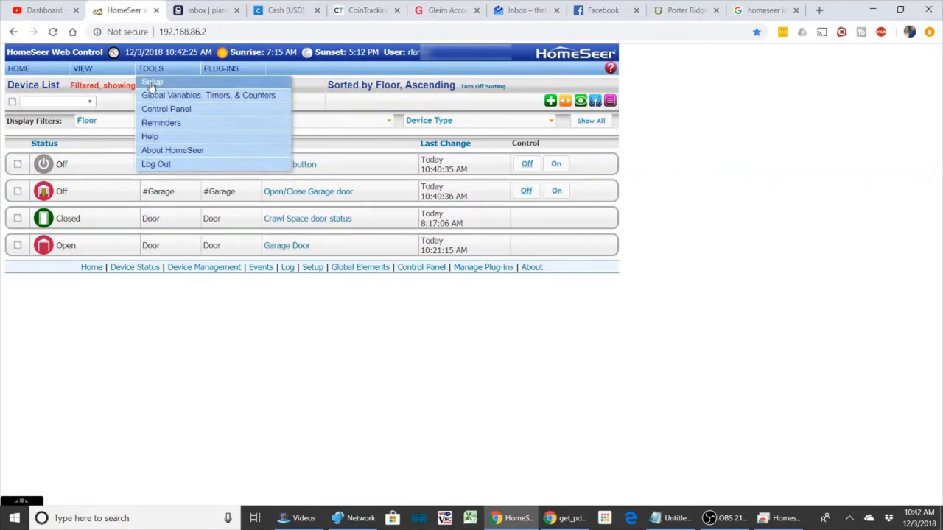
left_click(147, 120)
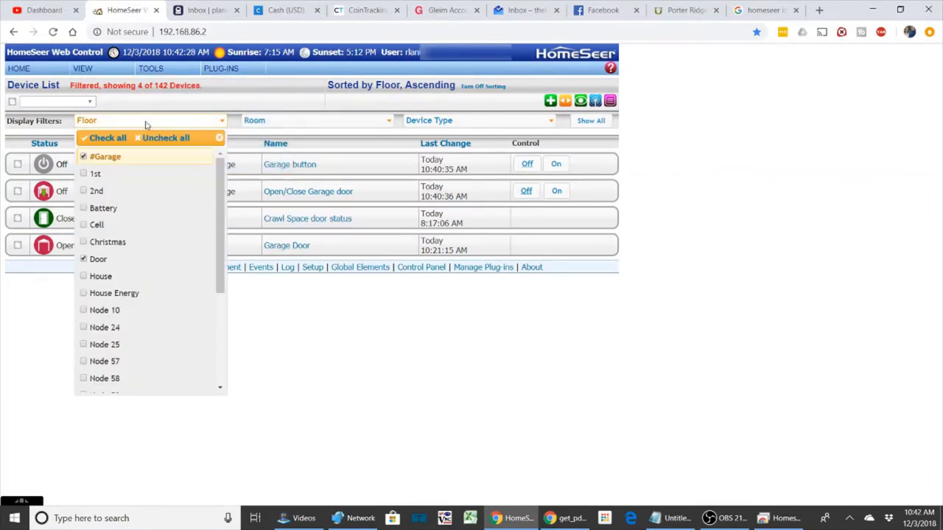
left_click(104, 138)
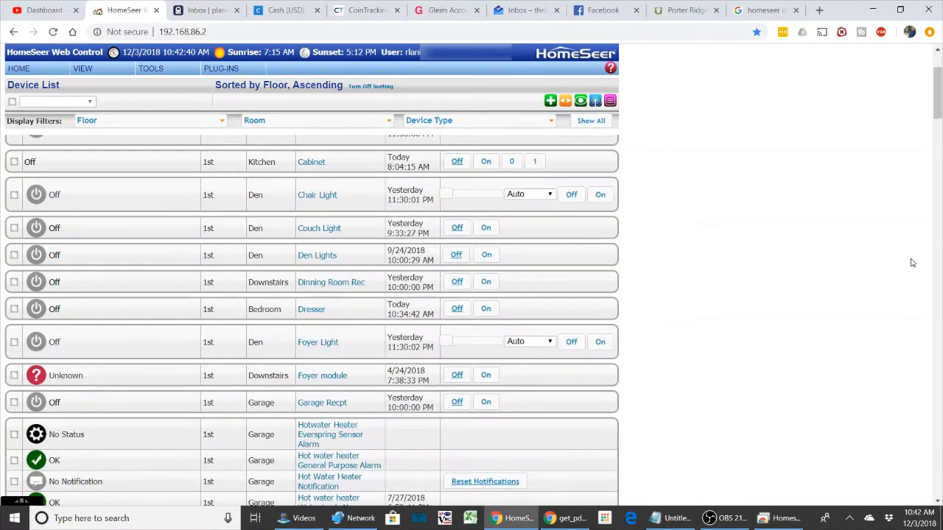
- Scroll the device list down to the Downstairs and Upstairs thermostat devices
scroll("down", 3)
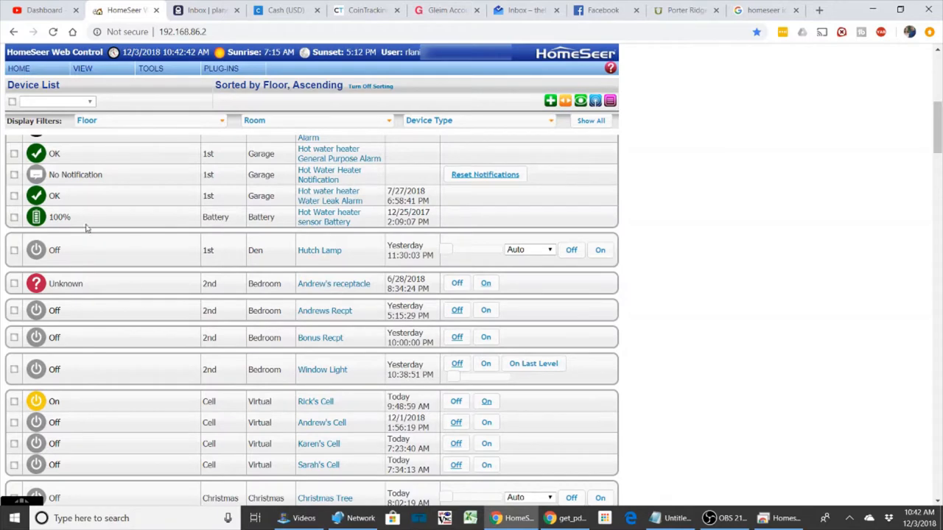
mouse_move(831, 393)
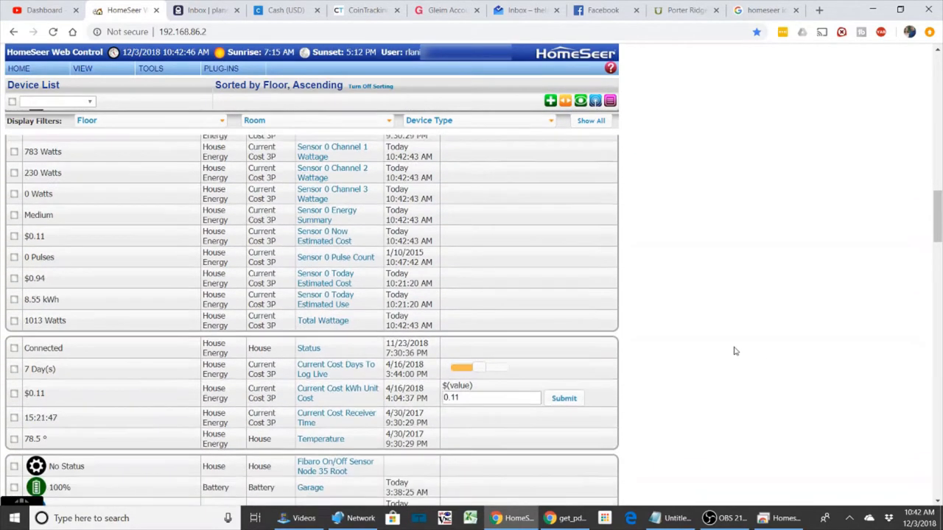
scroll("down", 3)
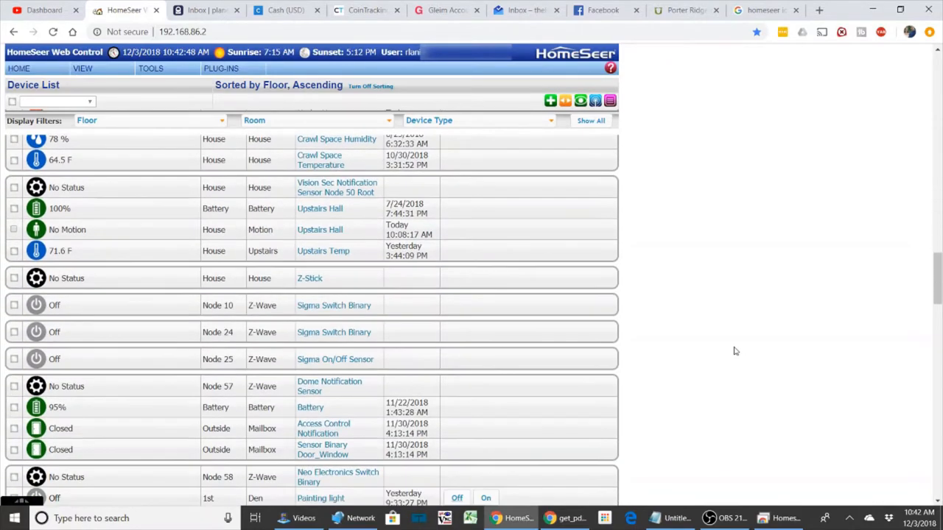
scroll("down", 3)
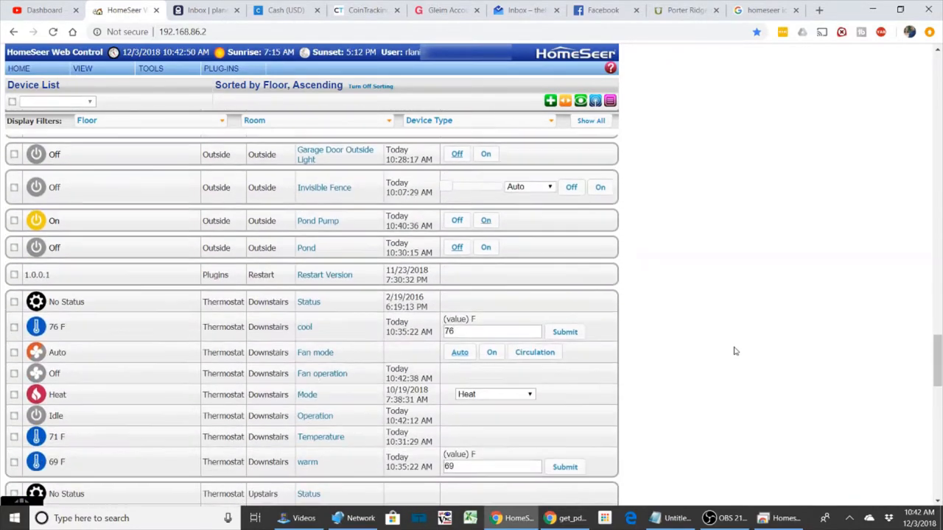
scroll("down", 3)
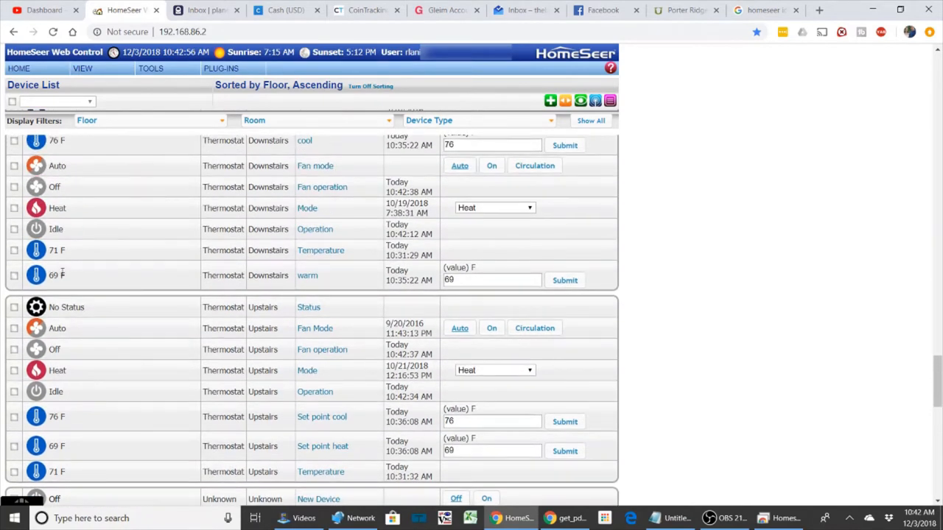
mouse_move(45, 285)
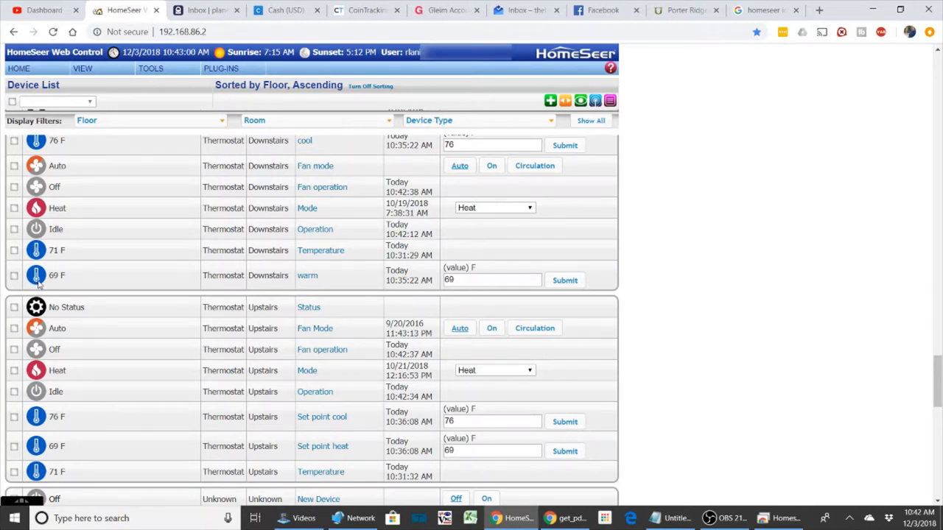
mouse_move(41, 278)
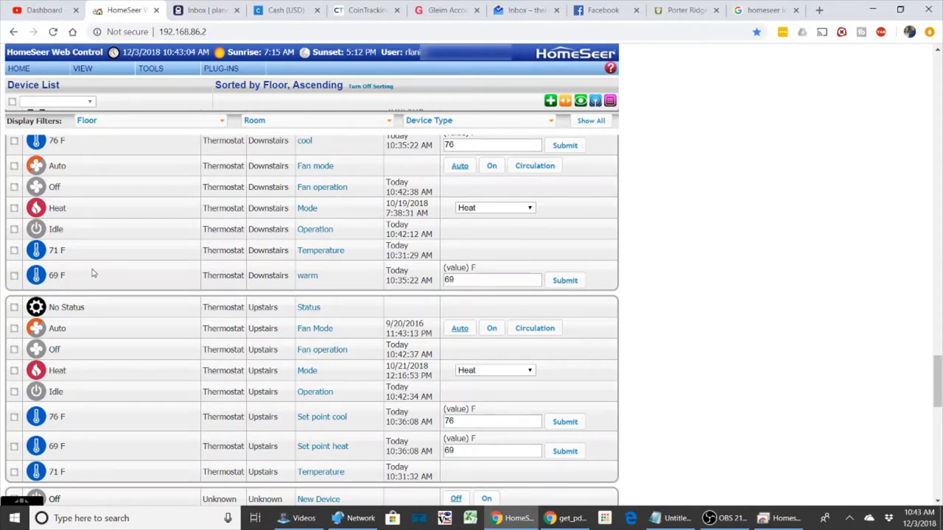
mouse_move(156, 273)
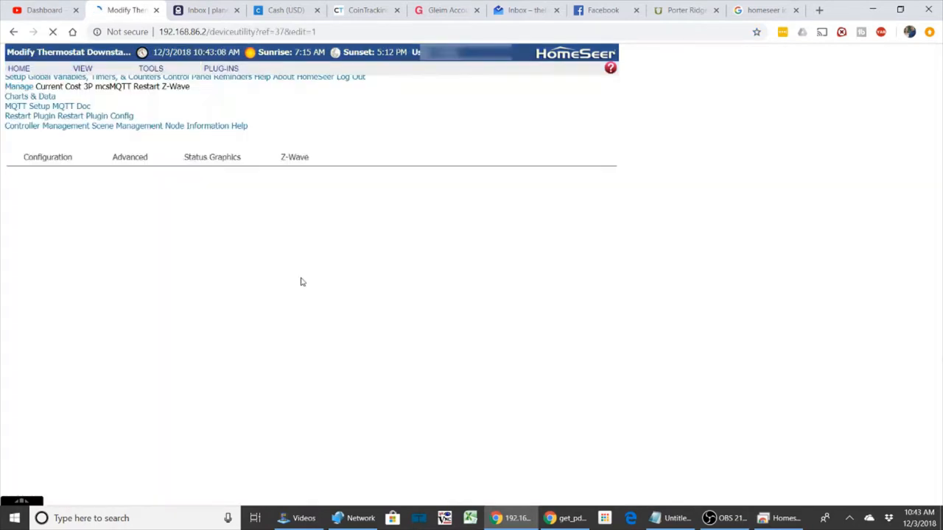
- Review the warm device's thermometer icons for each temperature range, then return to the list
left_click(205, 165)
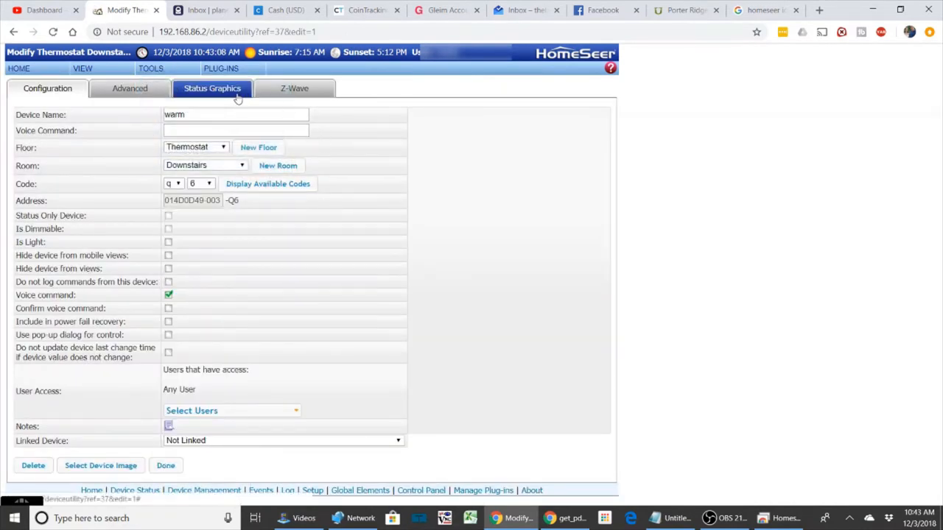
left_click(213, 89)
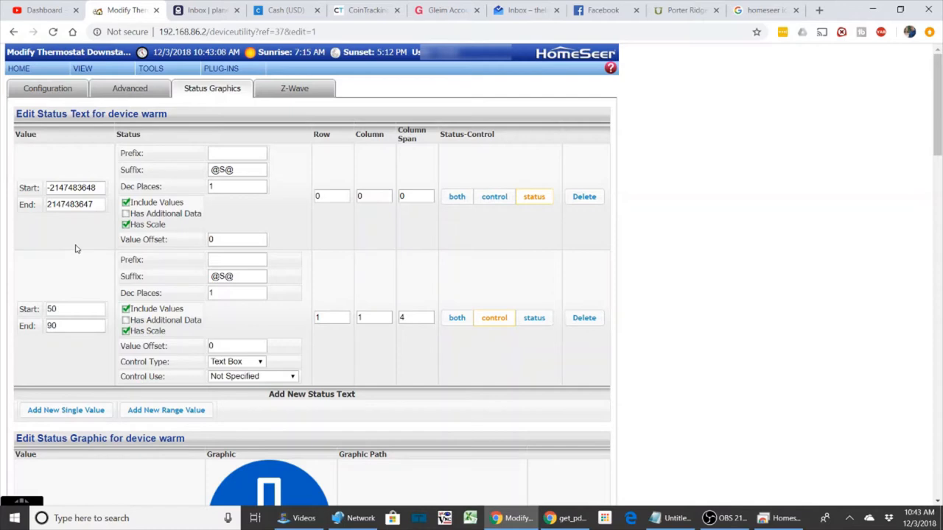
scroll("down", 3)
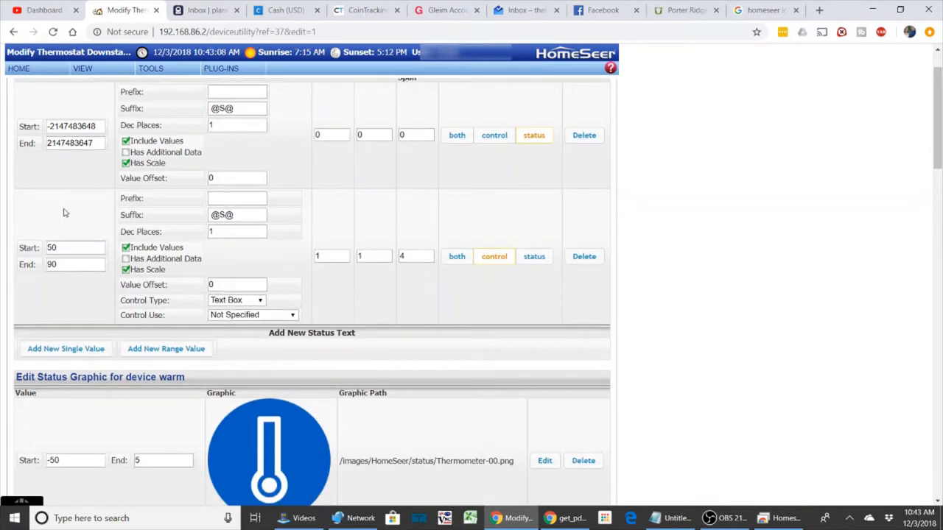
scroll("down", 3)
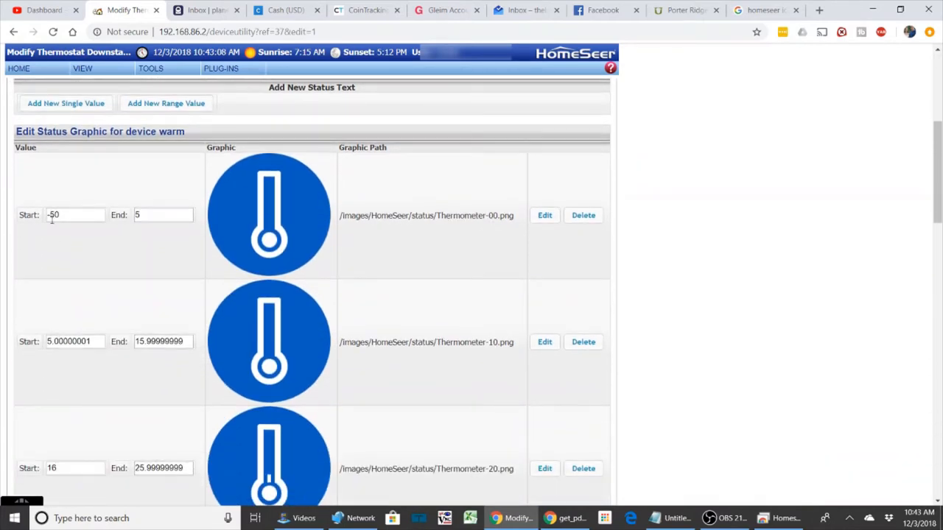
mouse_move(232, 248)
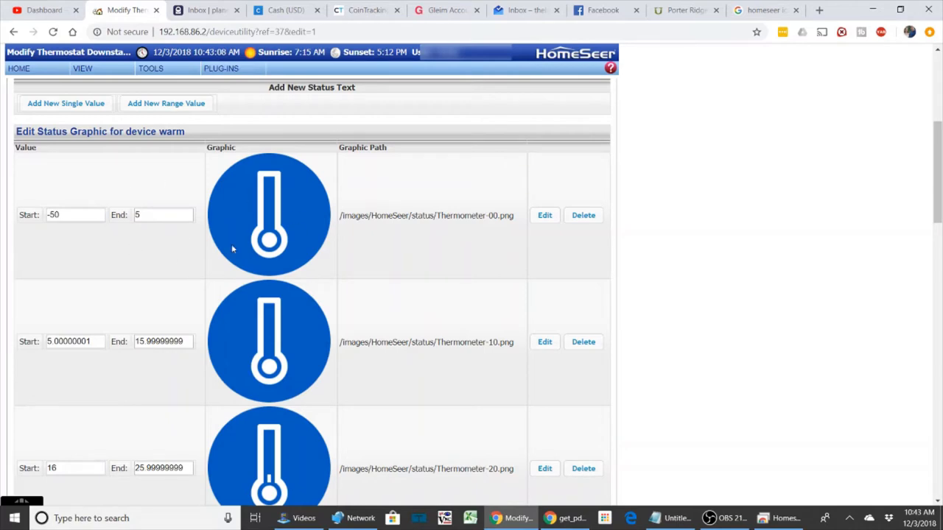
scroll("down", 3)
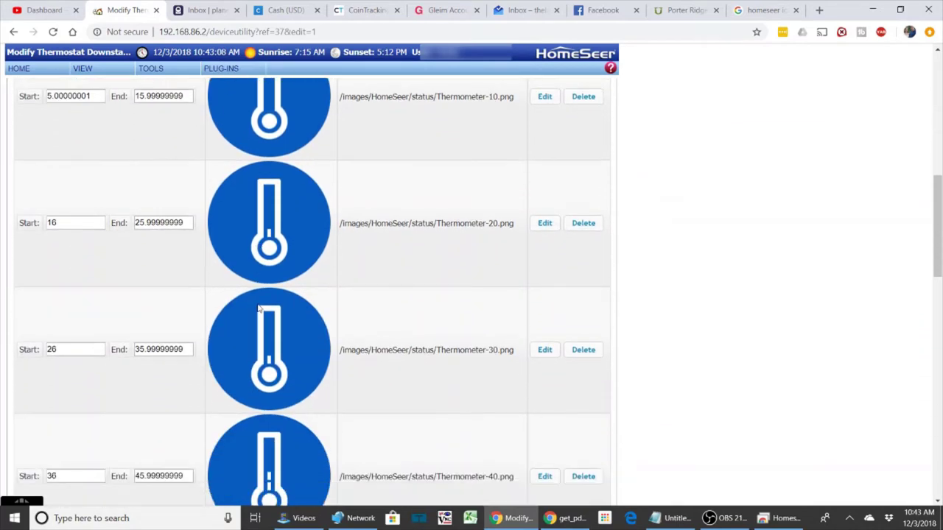
scroll("down", 3)
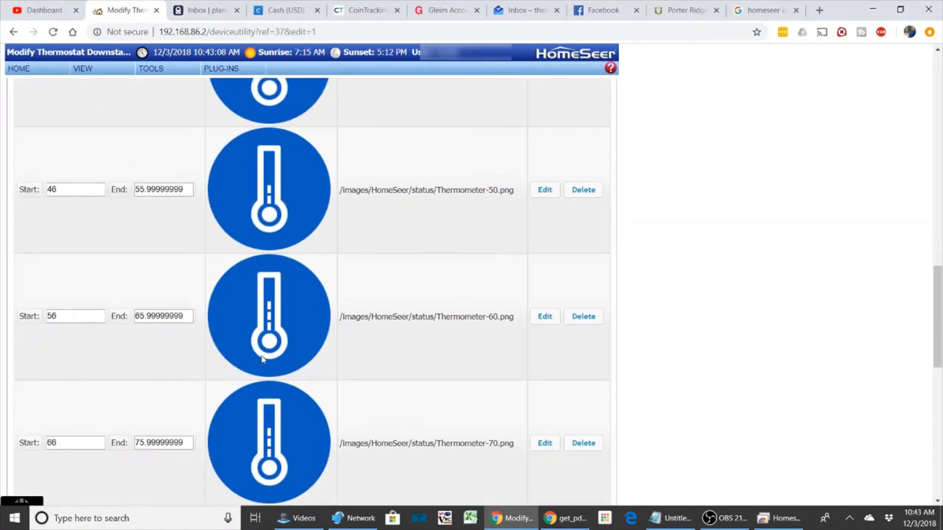
scroll("down", 3)
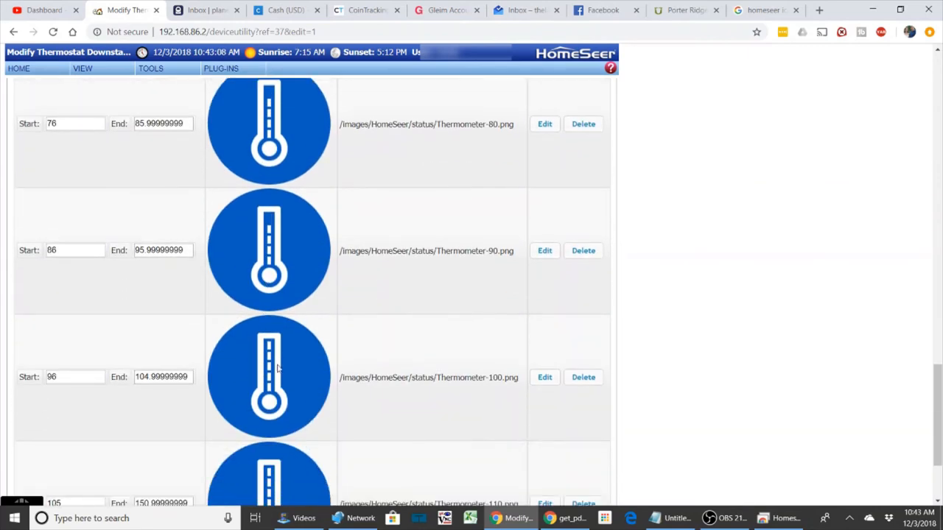
scroll("down", 3)
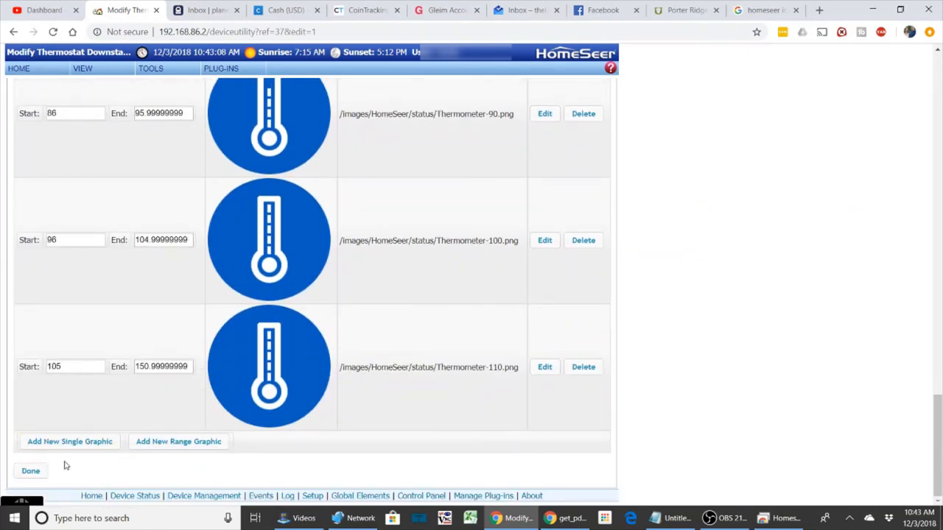
left_click(30, 471)
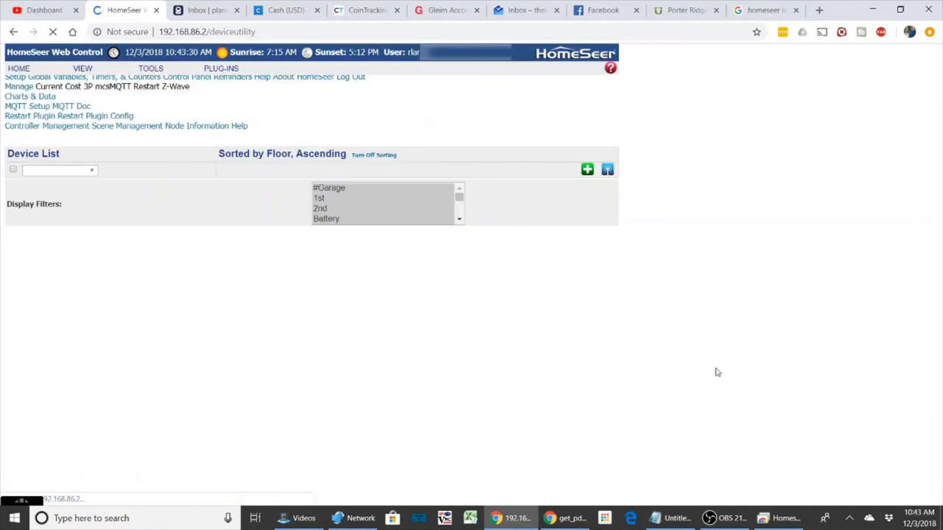